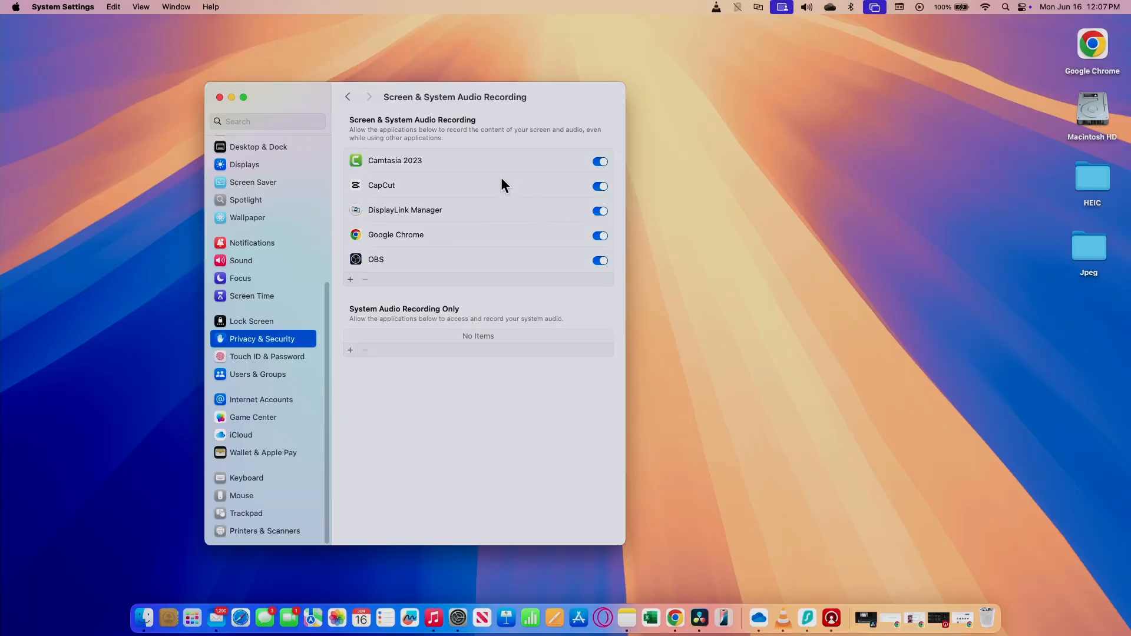
mouse_move(493, 111)
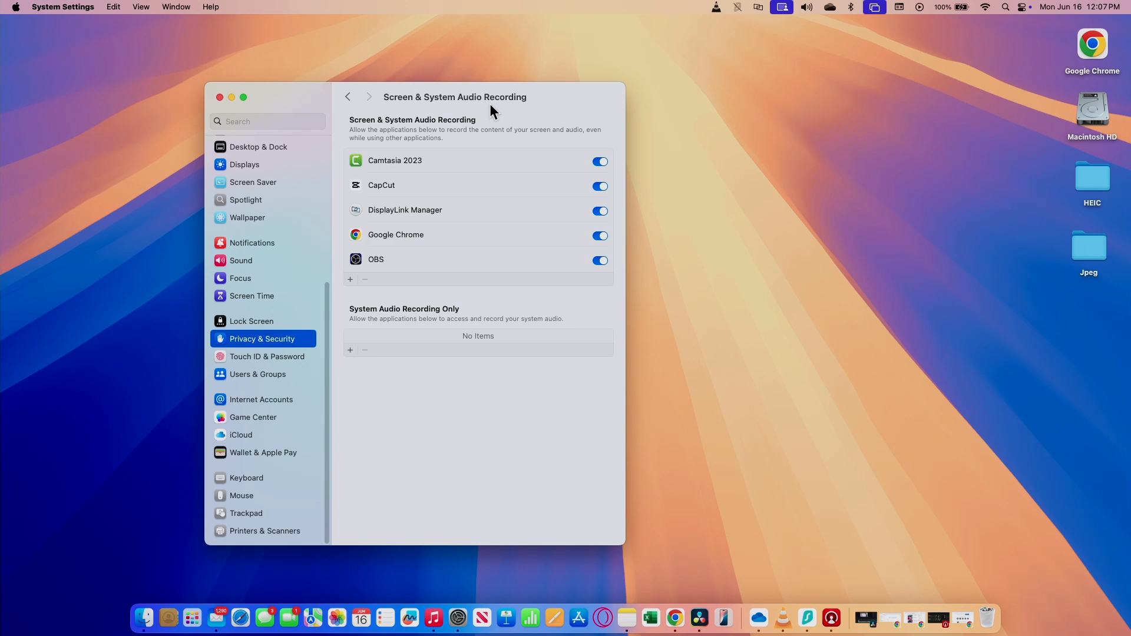
mouse_move(451, 215)
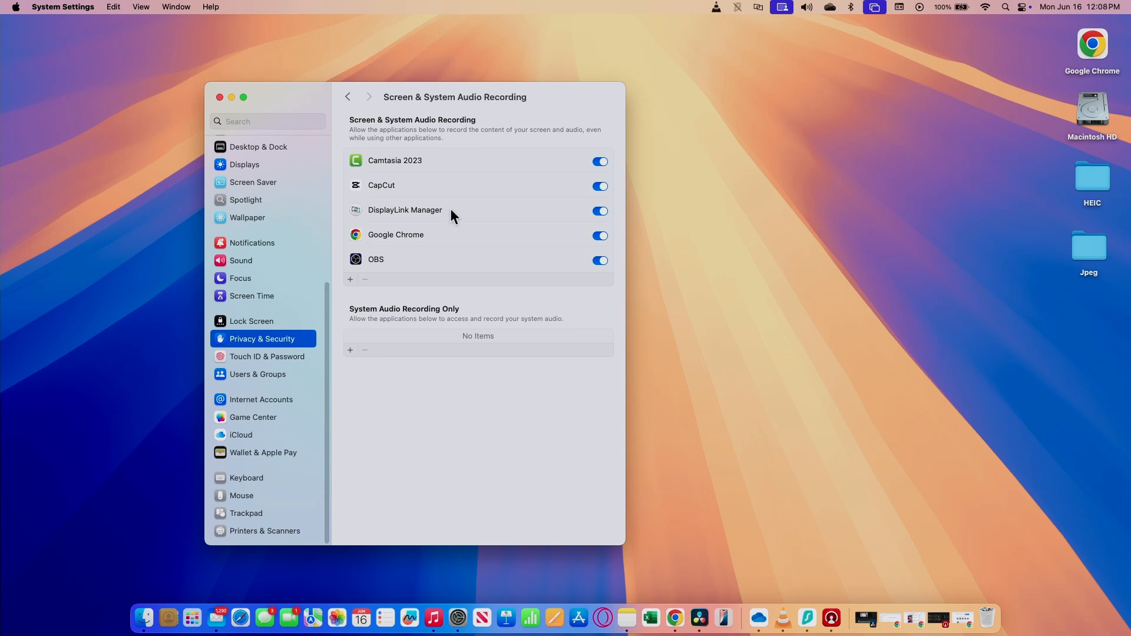
mouse_move(471, 203)
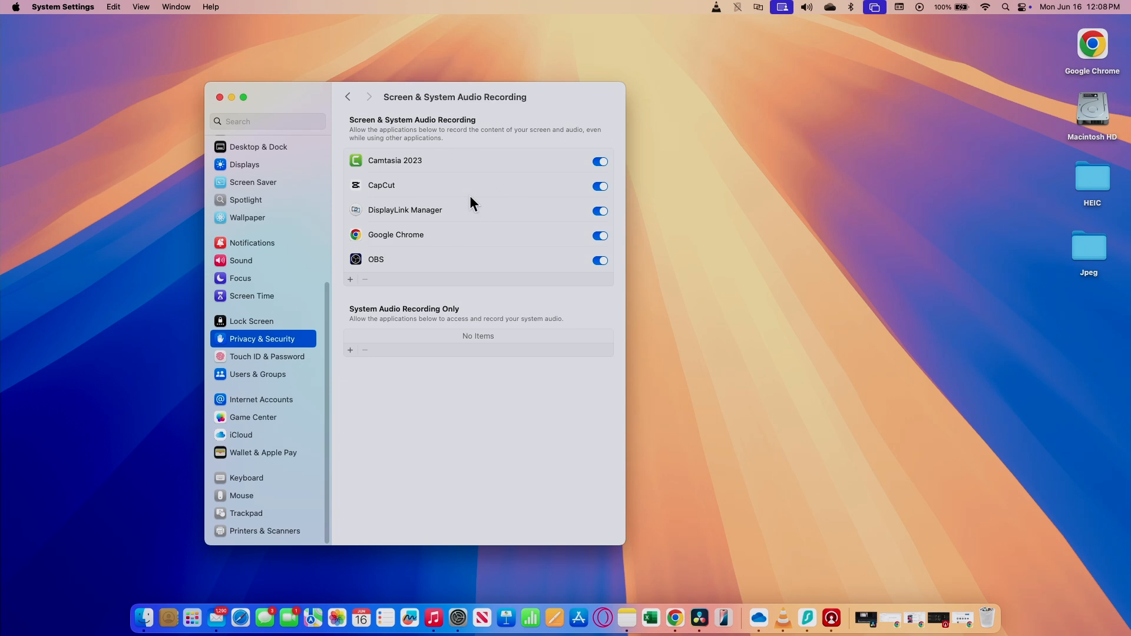
mouse_move(375, 333)
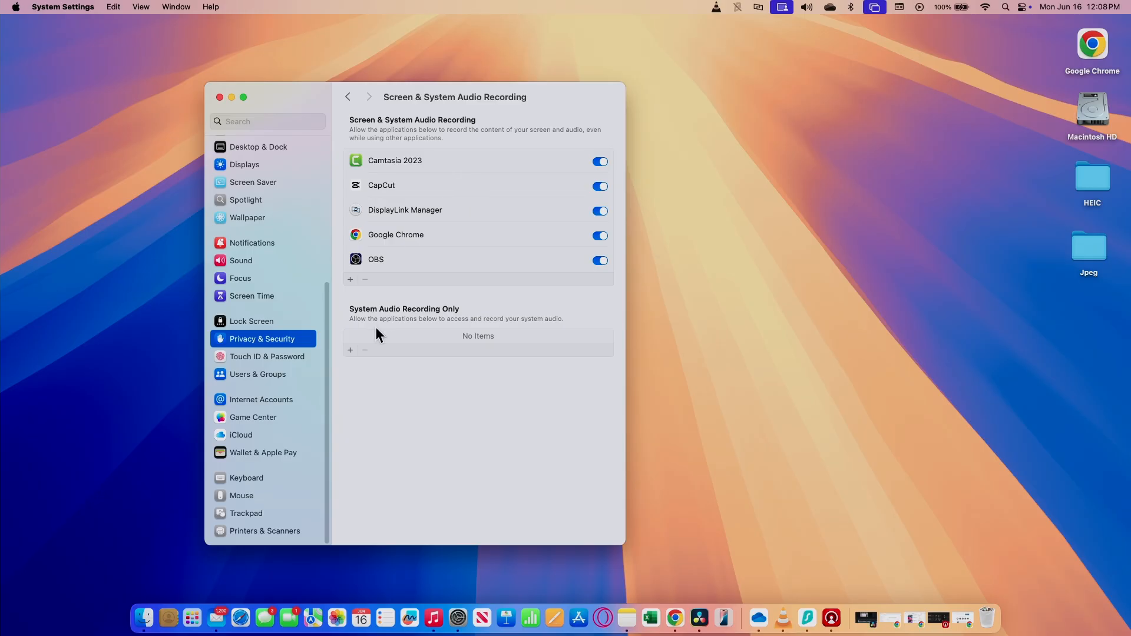
mouse_move(352, 360)
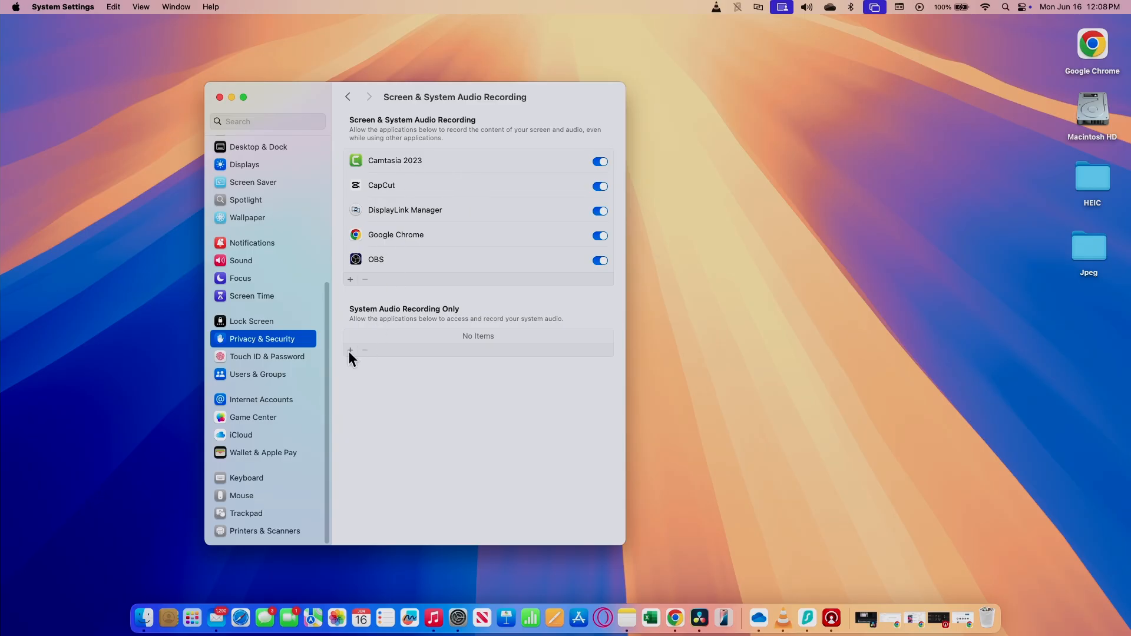